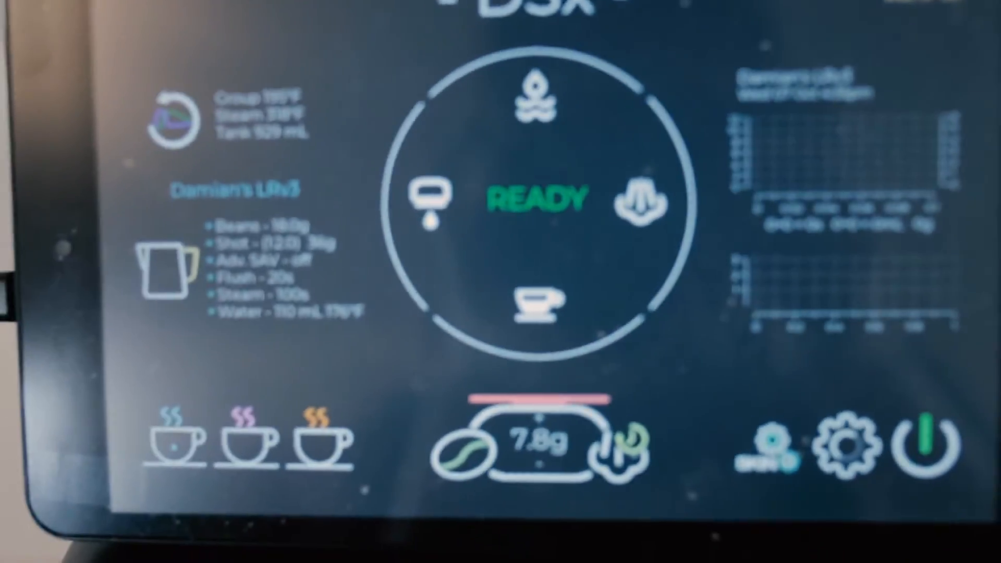
# Step: Open the DSx settings page showing the paired espresso machine and connected scale
pyautogui.click(841, 445)
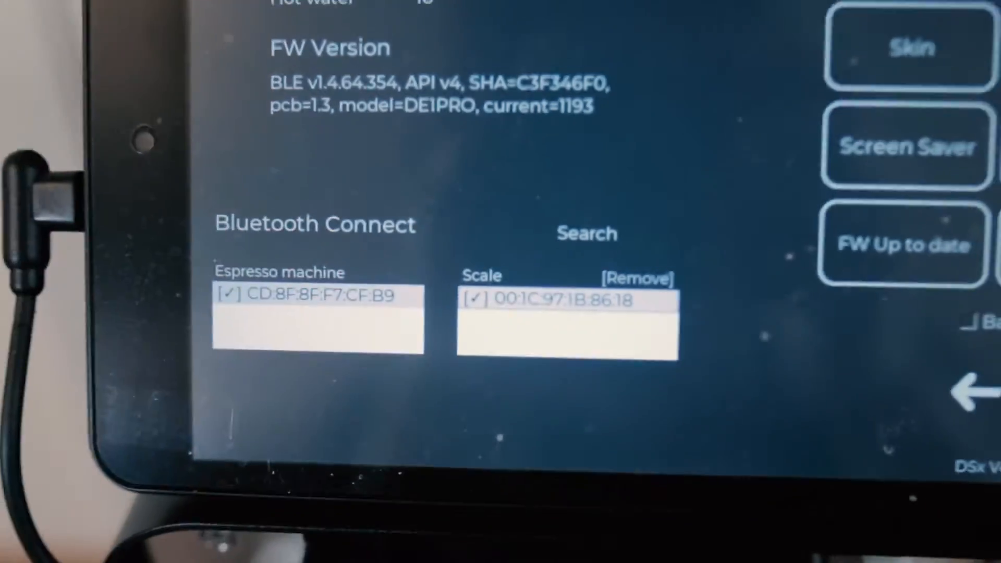